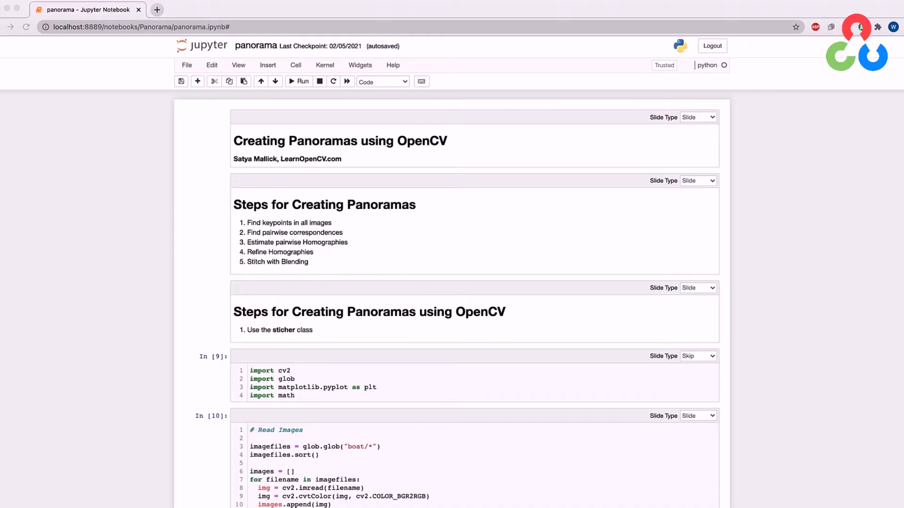
mouse_move(31, 271)
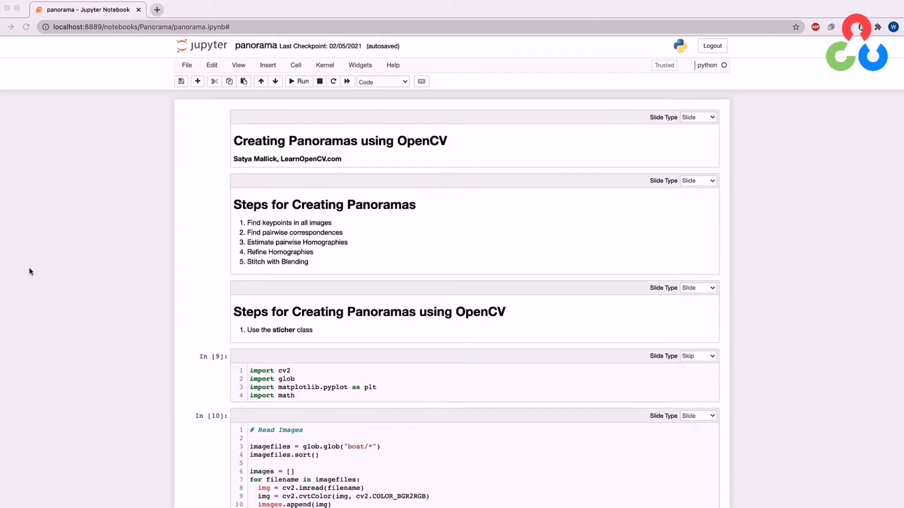
scroll(down, 3)
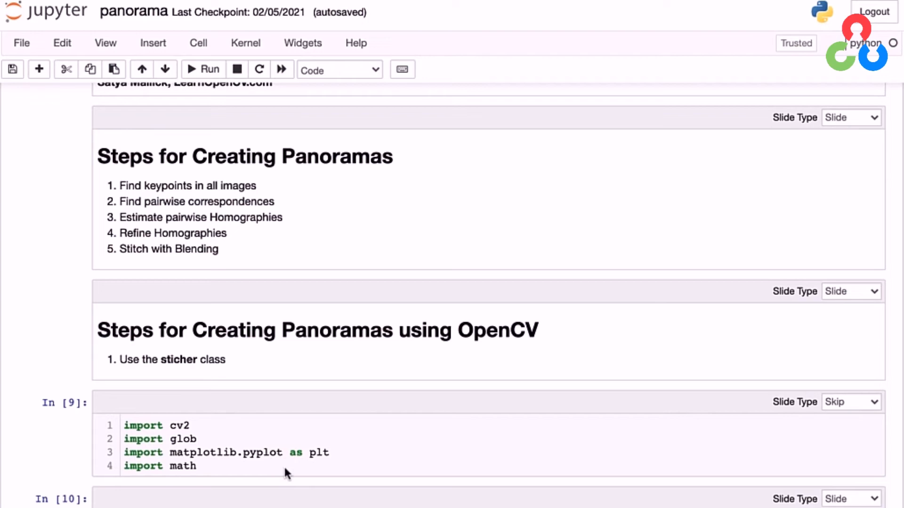
scroll(down, 3)
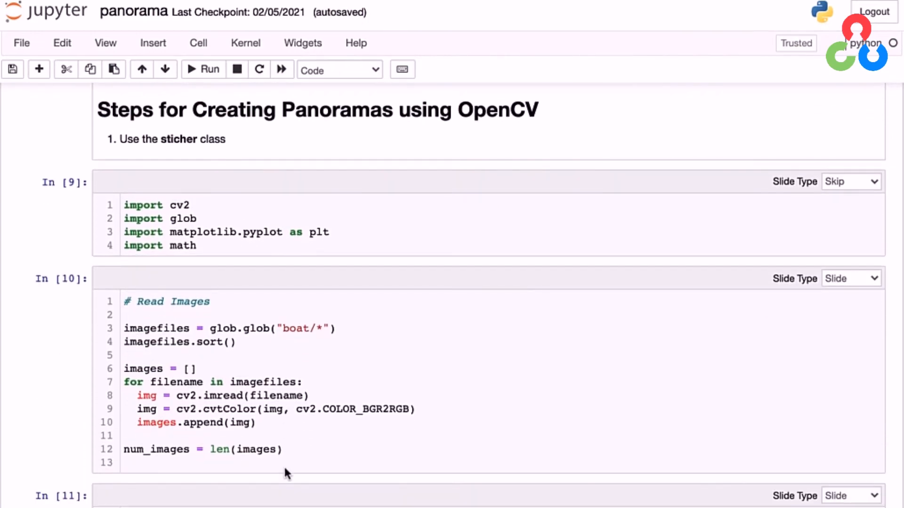
mouse_move(101, 330)
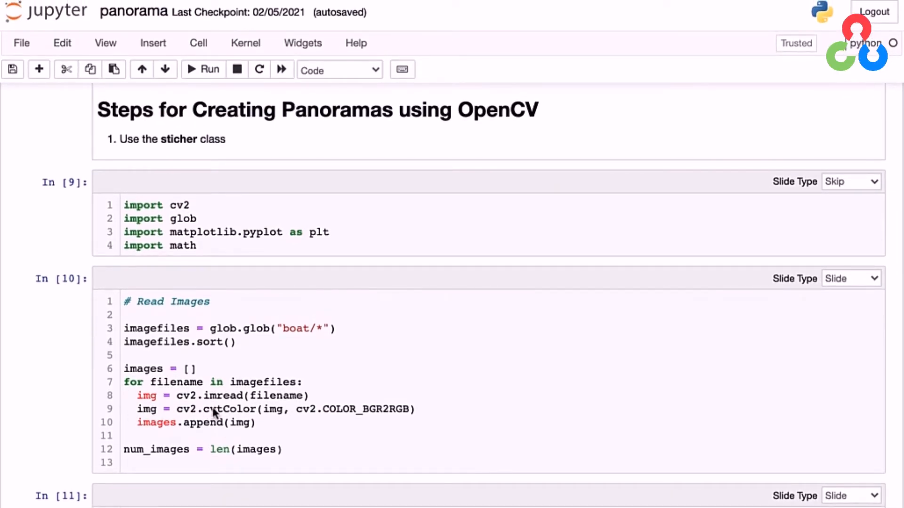
mouse_move(266, 402)
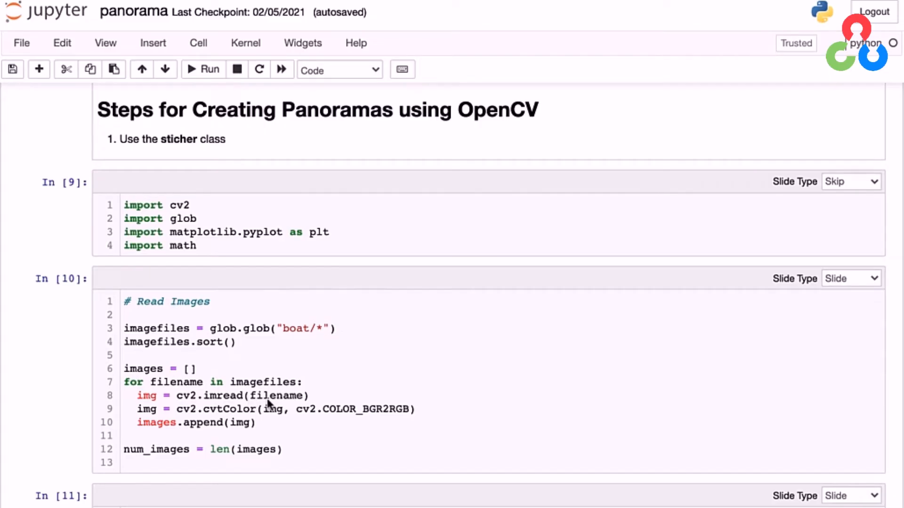
mouse_move(369, 426)
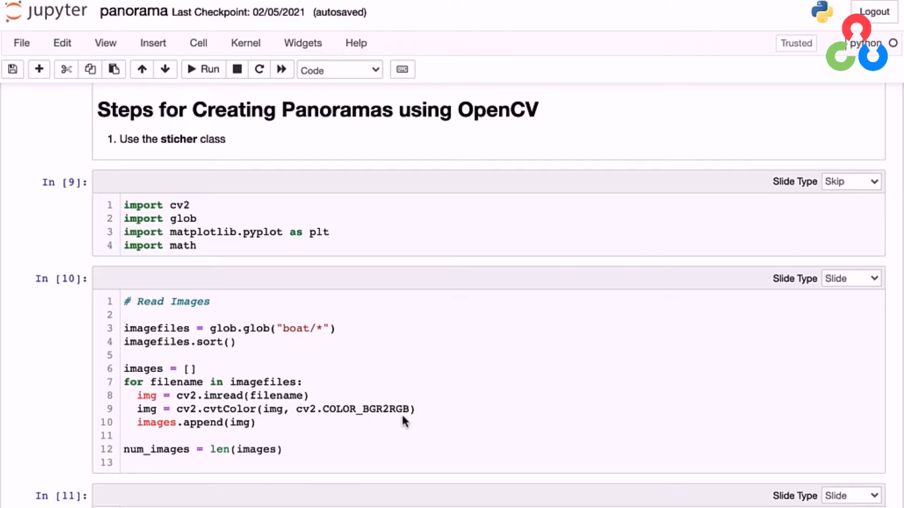
mouse_move(242, 430)
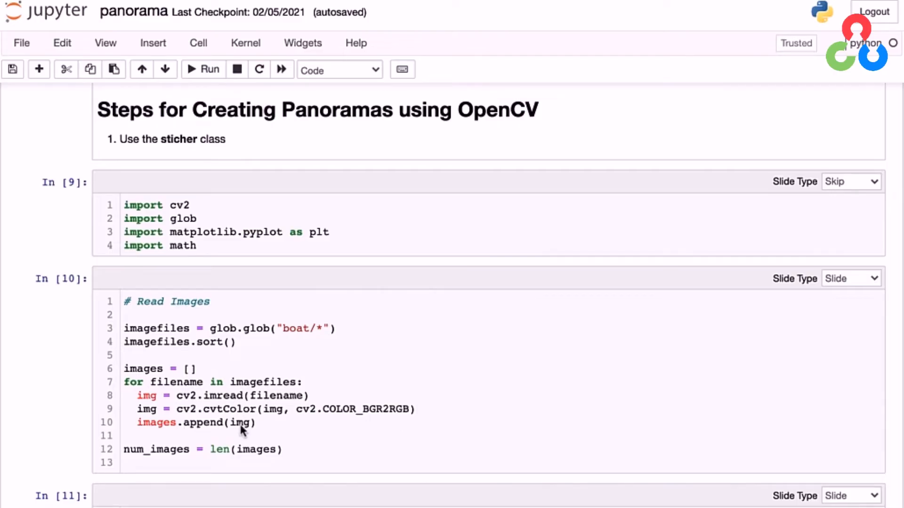
mouse_move(173, 429)
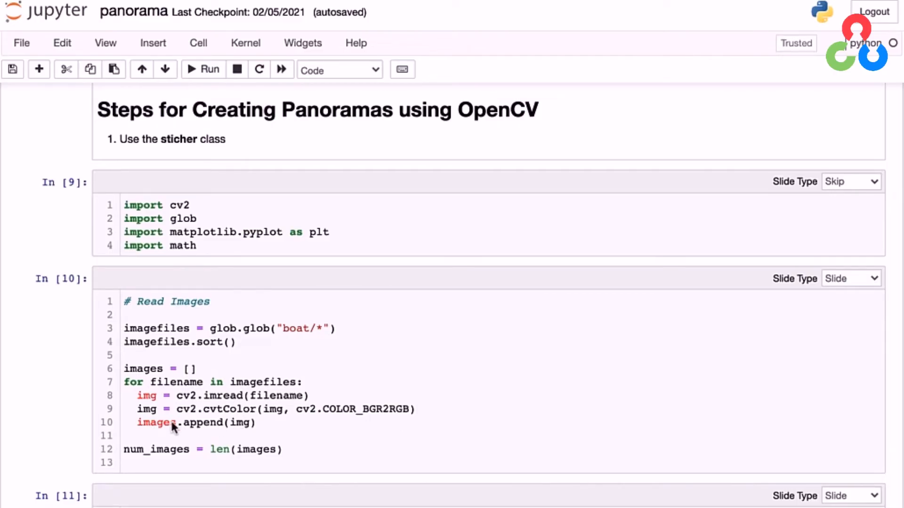
scroll(down, 3)
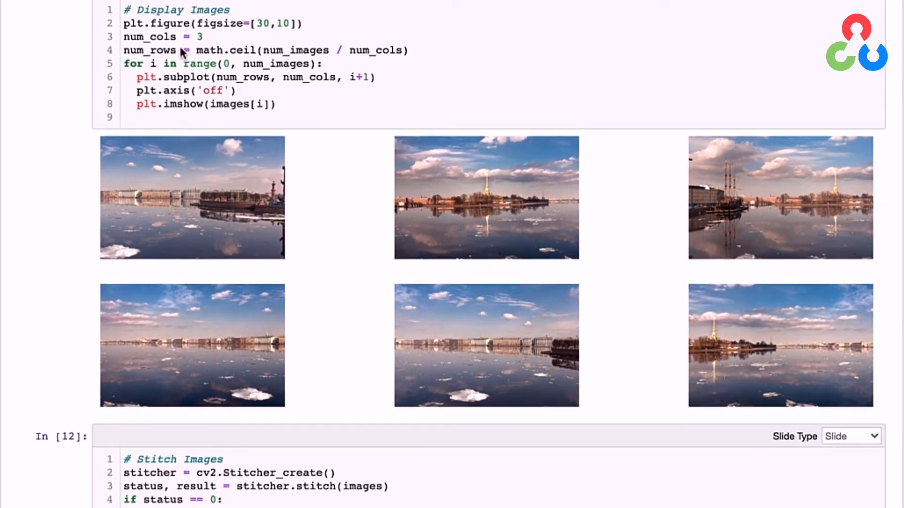
mouse_move(334, 196)
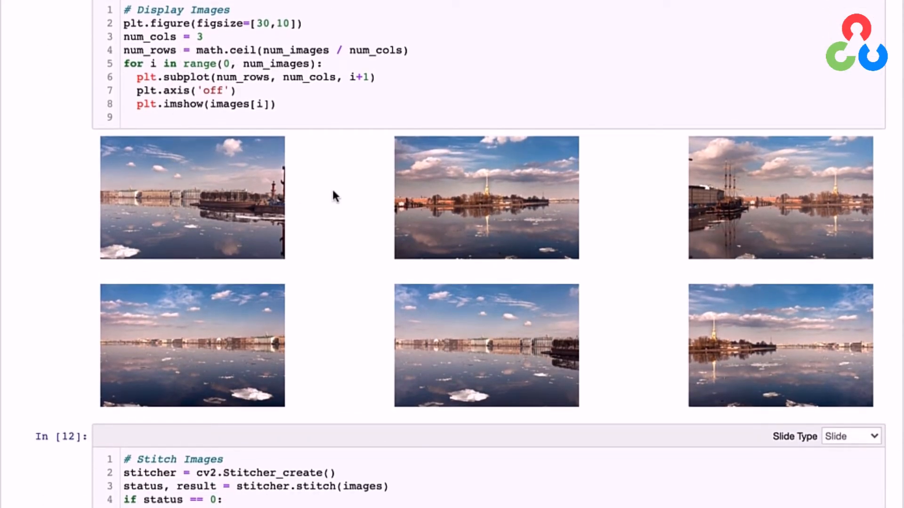
mouse_move(230, 323)
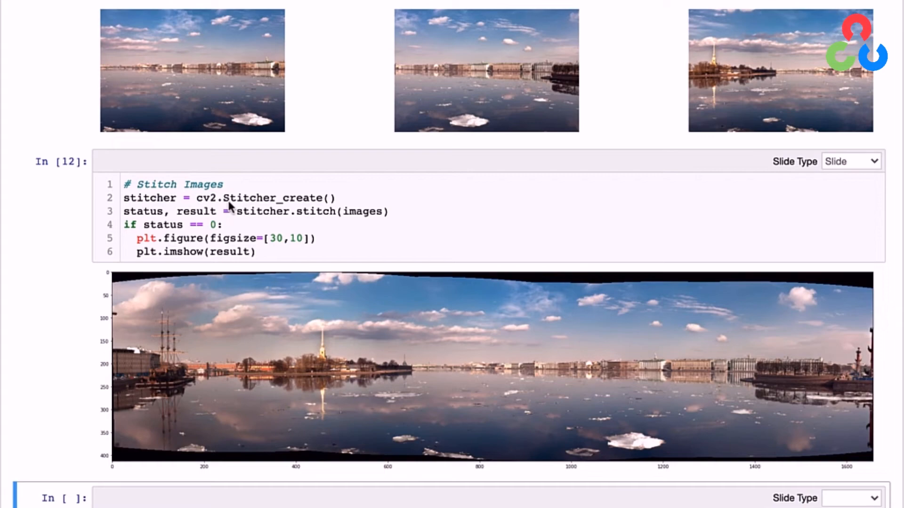
mouse_move(267, 200)
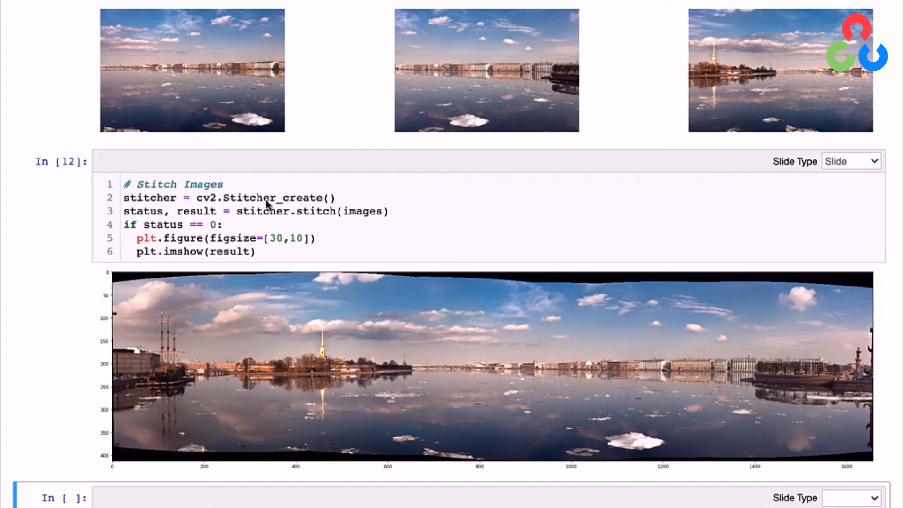
mouse_move(145, 204)
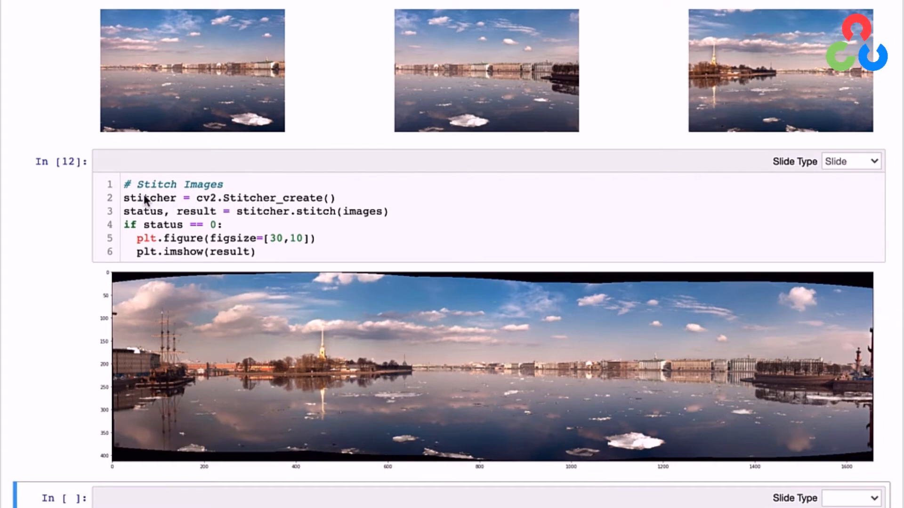
mouse_move(272, 212)
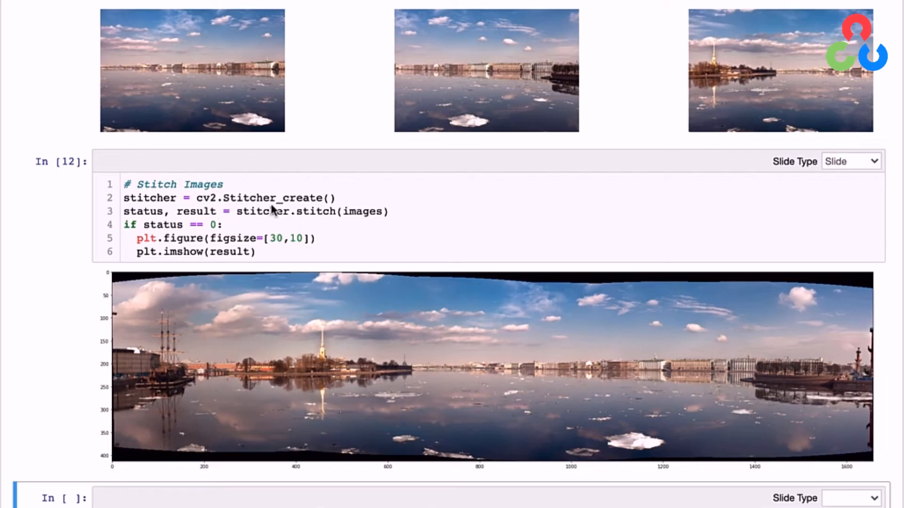
mouse_move(326, 201)
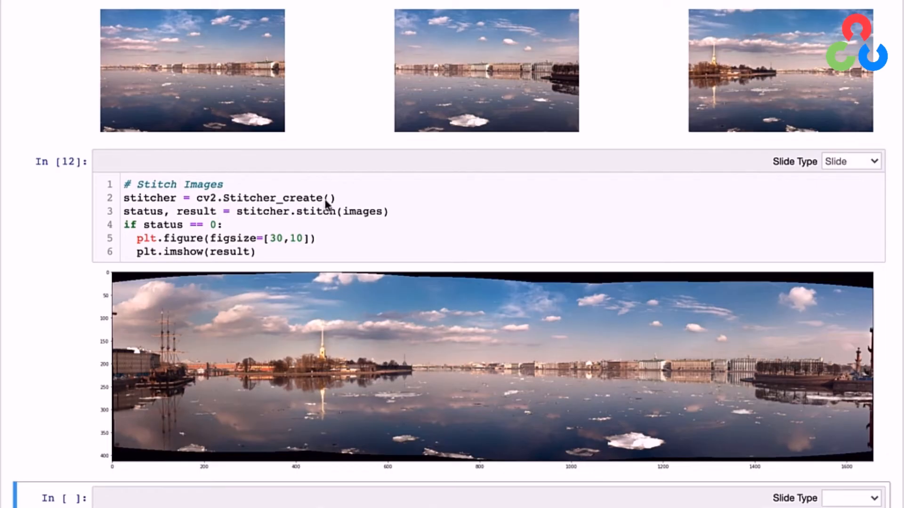
mouse_move(329, 224)
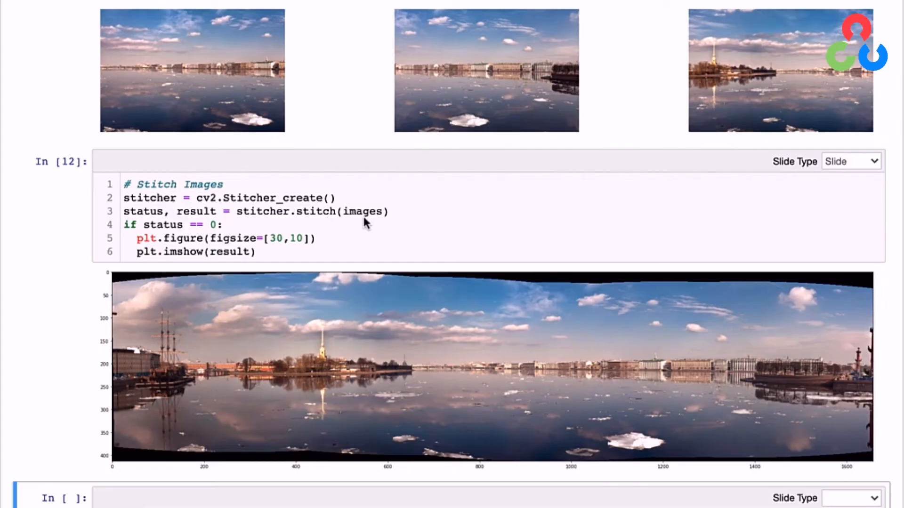
mouse_move(176, 207)
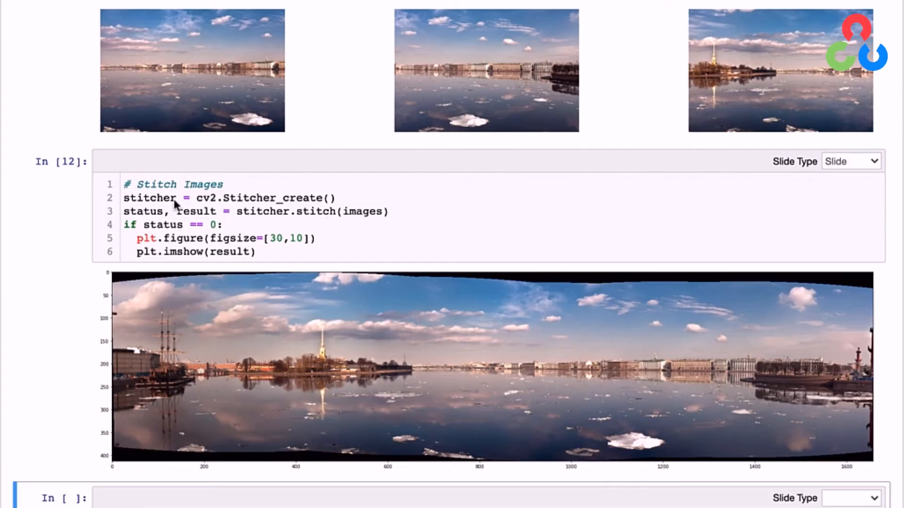
mouse_move(193, 221)
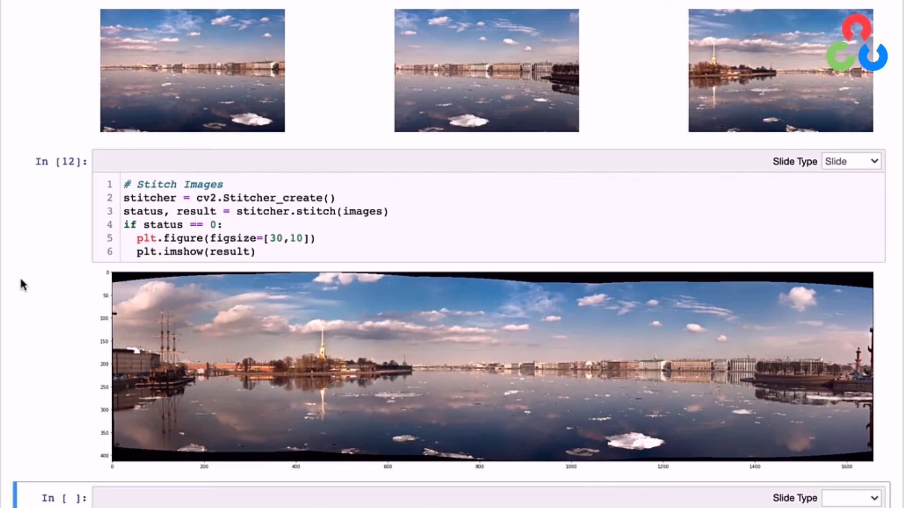
mouse_move(78, 361)
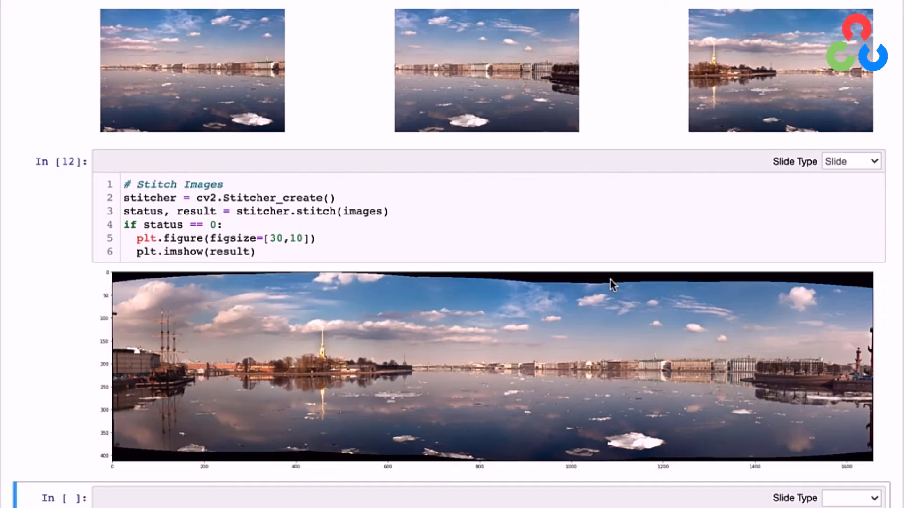
mouse_move(406, 285)
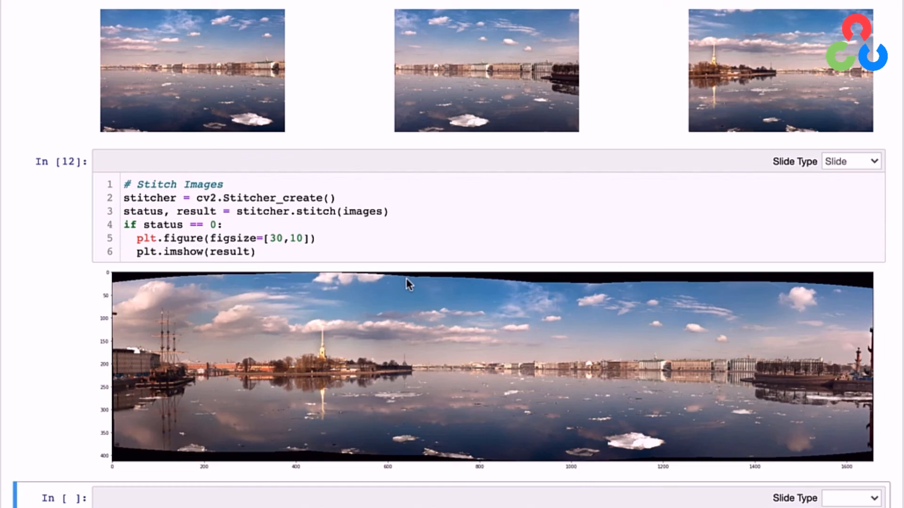